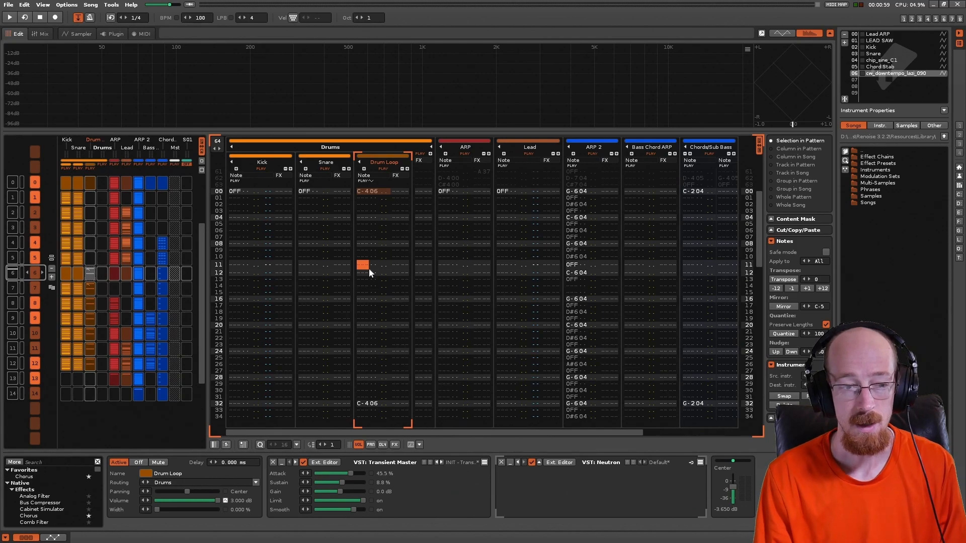
pyautogui.moveTo(367, 306)
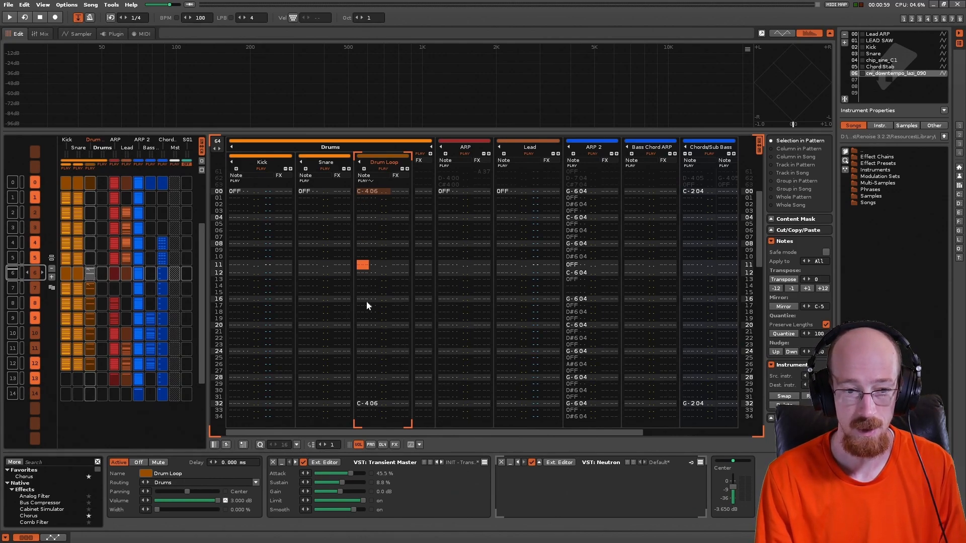
pyautogui.moveTo(384, 203)
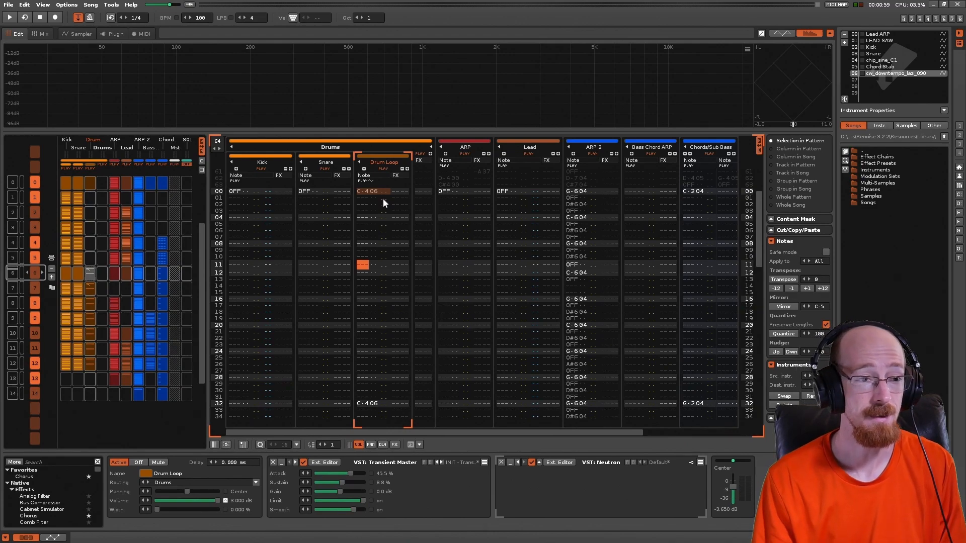
# Step: Enable Autoseek playback on the Drum Loop sample in the Sampler
pyautogui.click(81, 35)
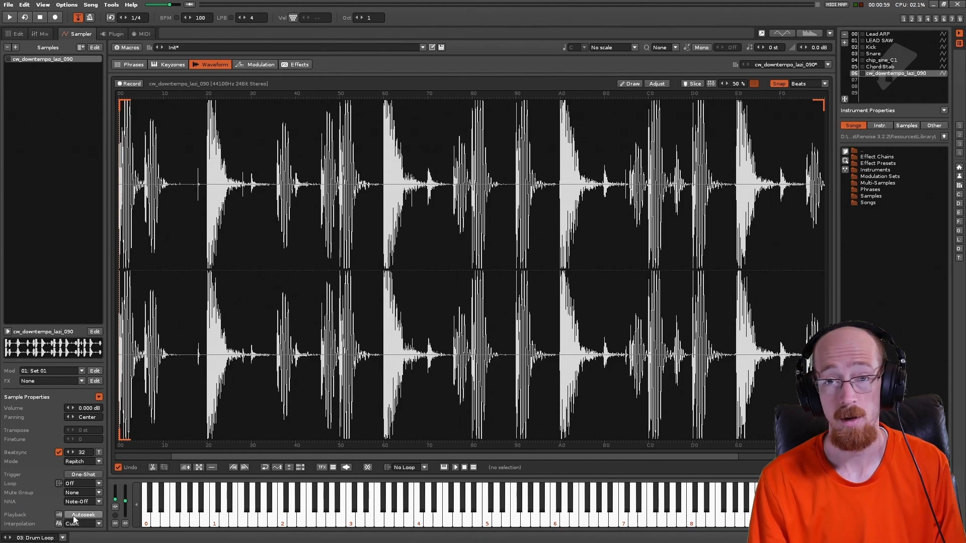
pyautogui.click(83, 515)
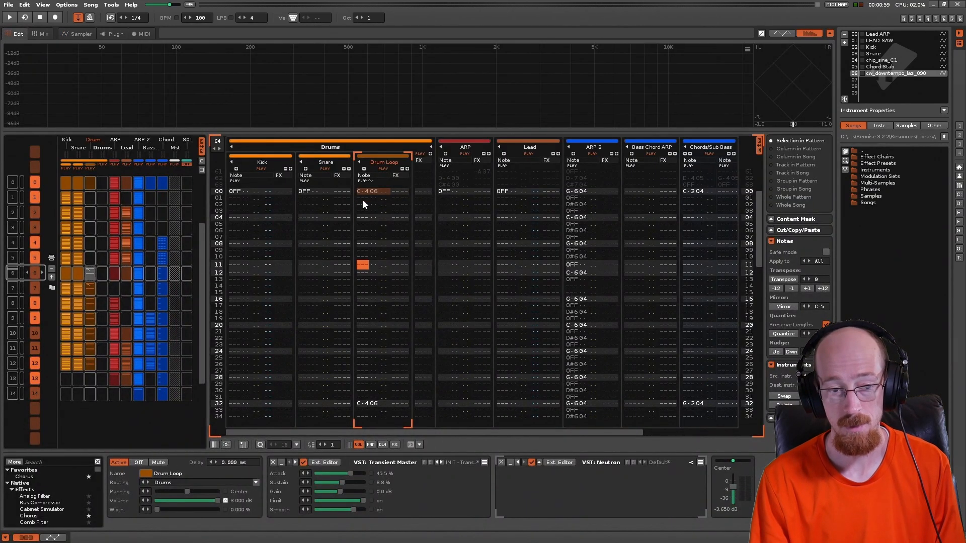
pyautogui.moveTo(356, 310)
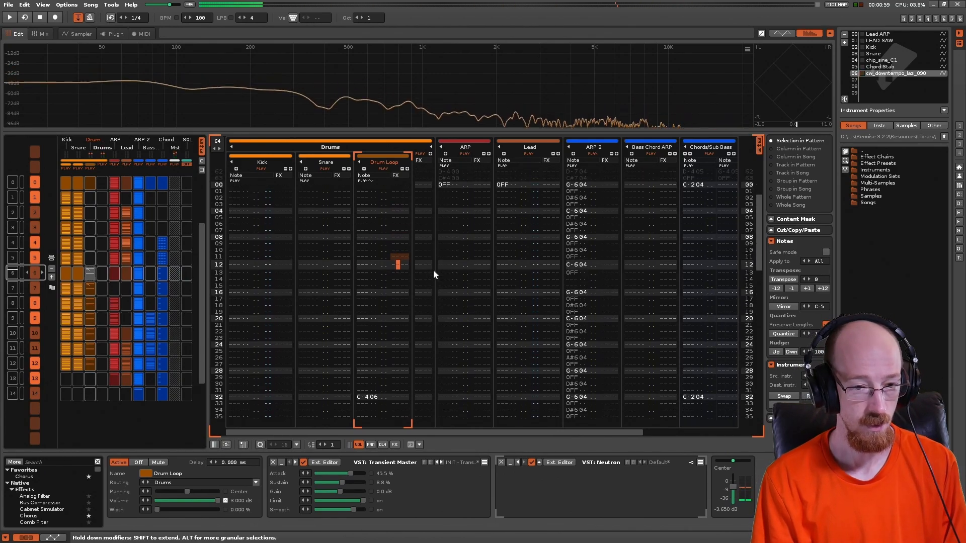
# Step: Start playback from mid-pattern so the drum loop joins at the right point
pyautogui.click(55, 18)
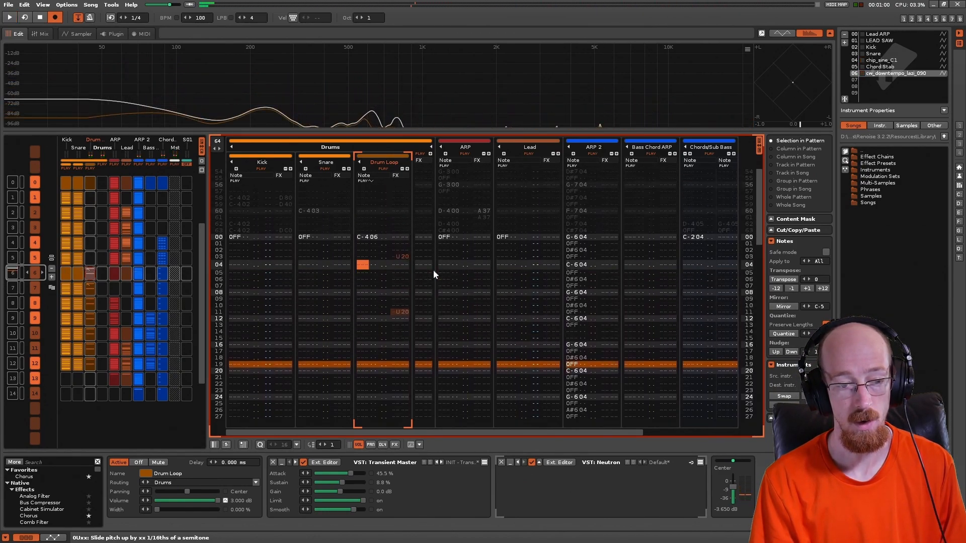
pyautogui.scroll(-3)
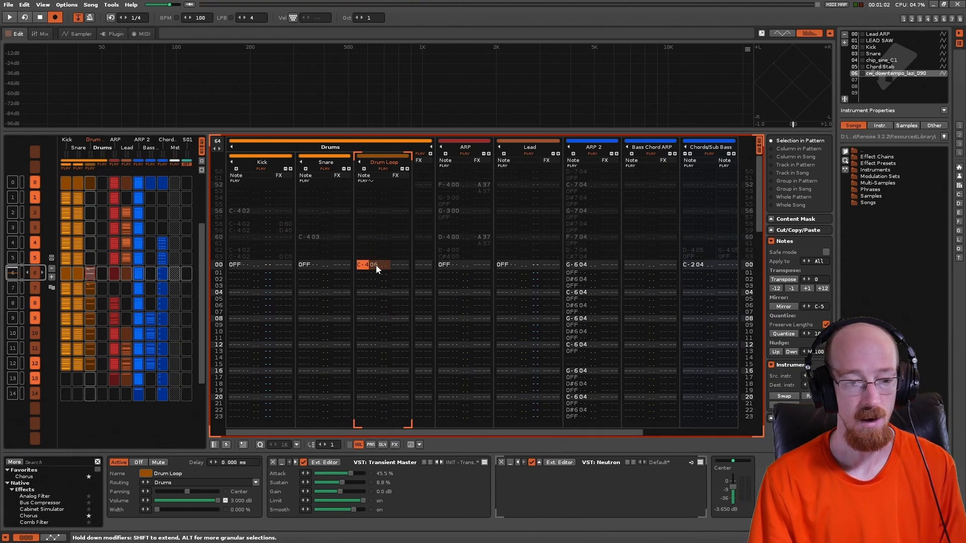
pyautogui.moveTo(380, 277)
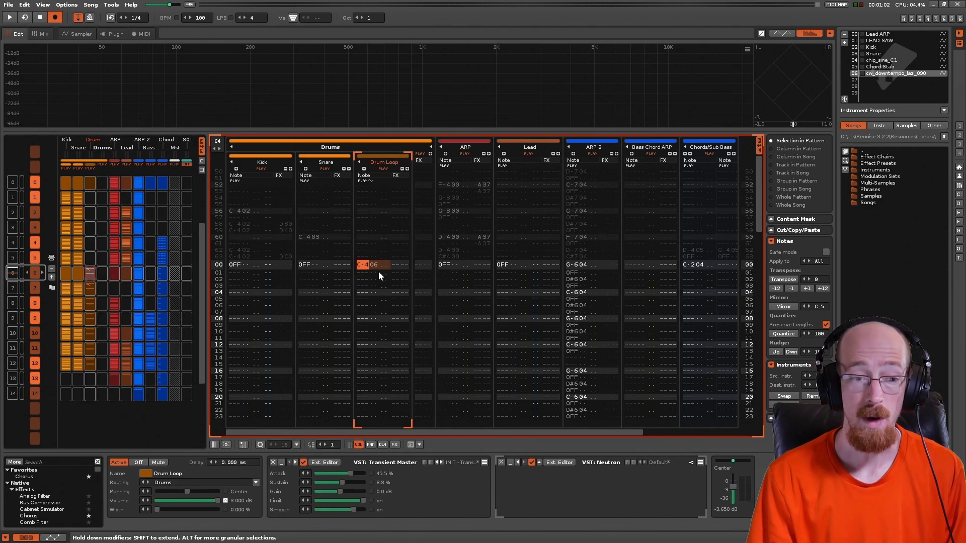
pyautogui.moveTo(377, 272)
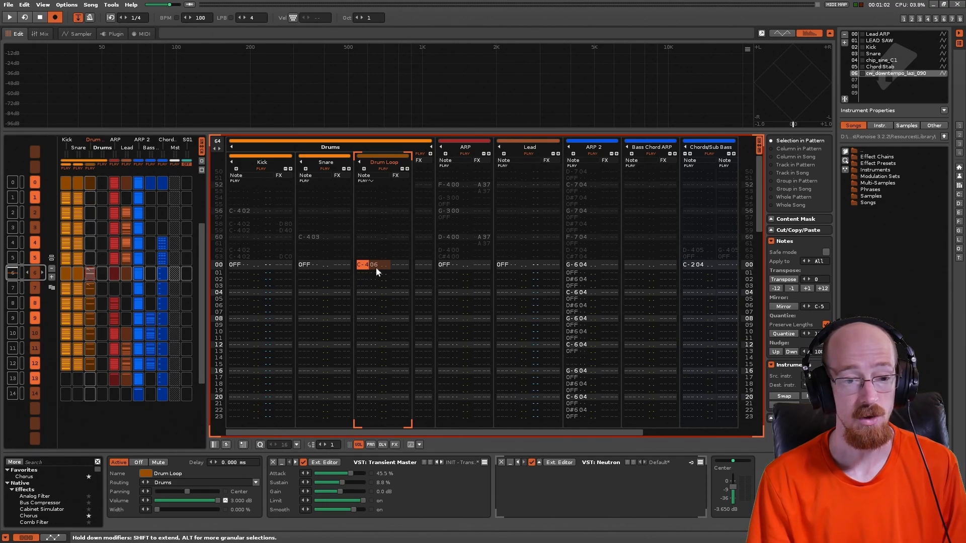
pyautogui.click(77, 34)
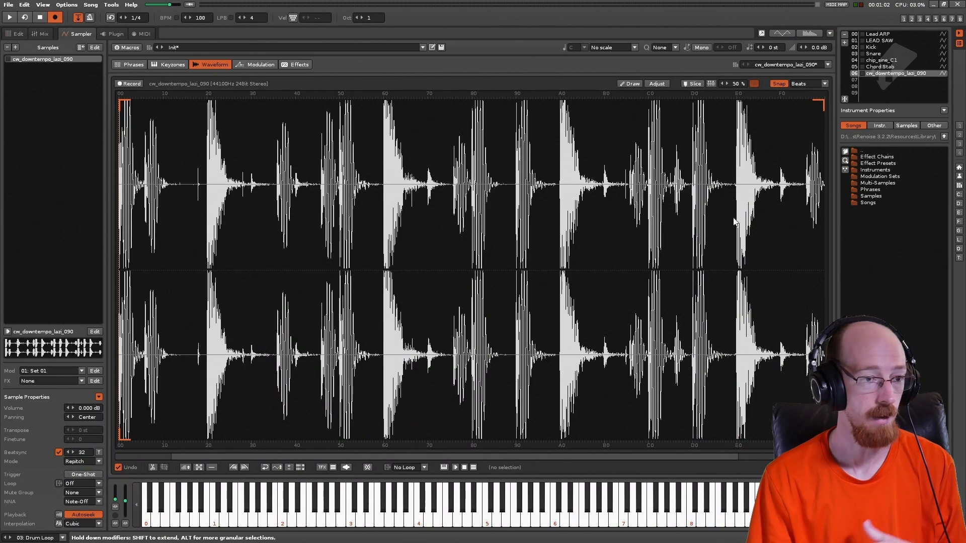
pyautogui.click(14, 34)
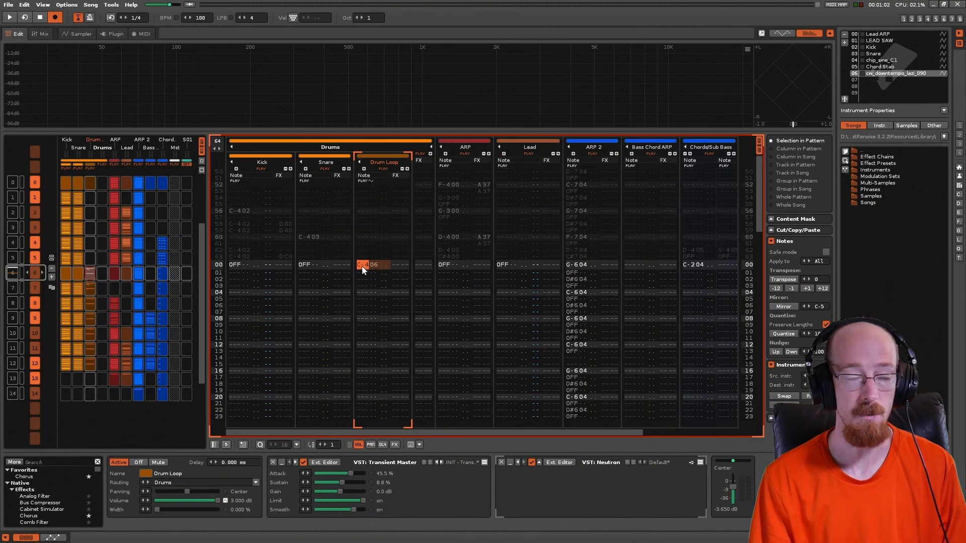
pyautogui.moveTo(358, 278)
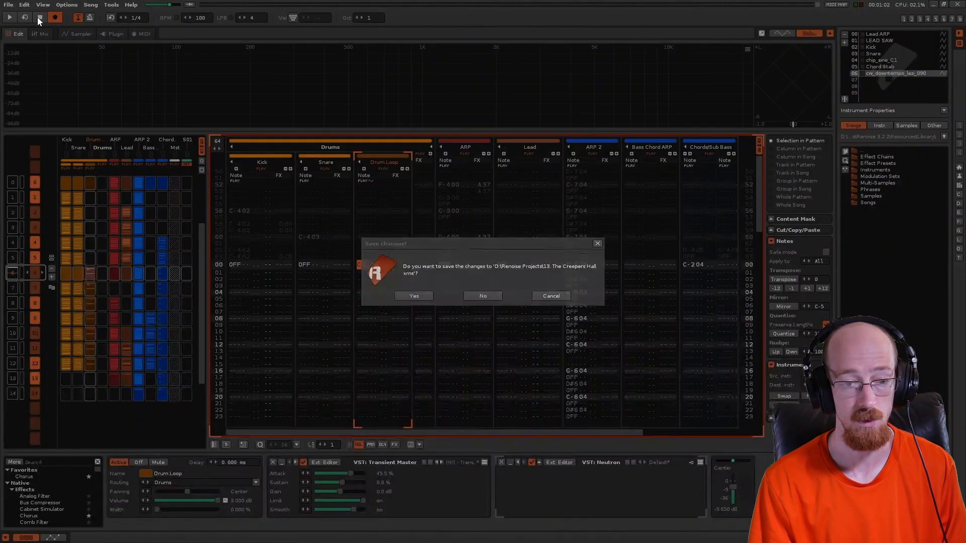
# Step: Start a new song without saving and load a Boom-Bap Loop sample into slot 00
pyautogui.click(483, 296)
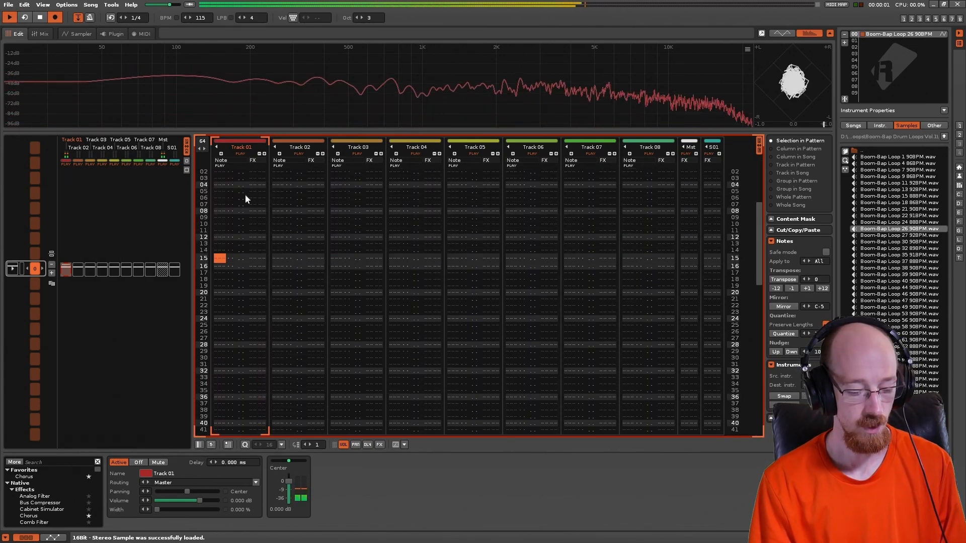
pyautogui.click(76, 34)
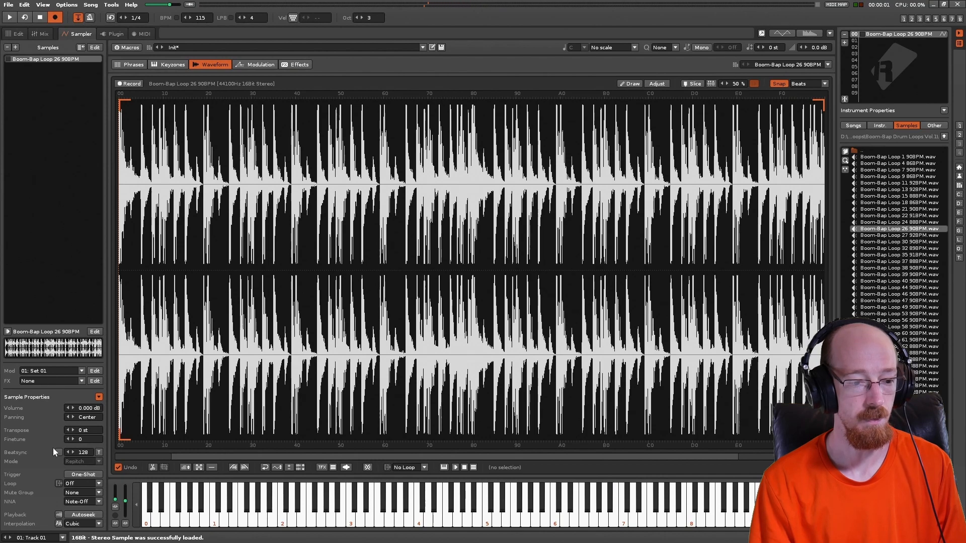
pyautogui.click(55, 452)
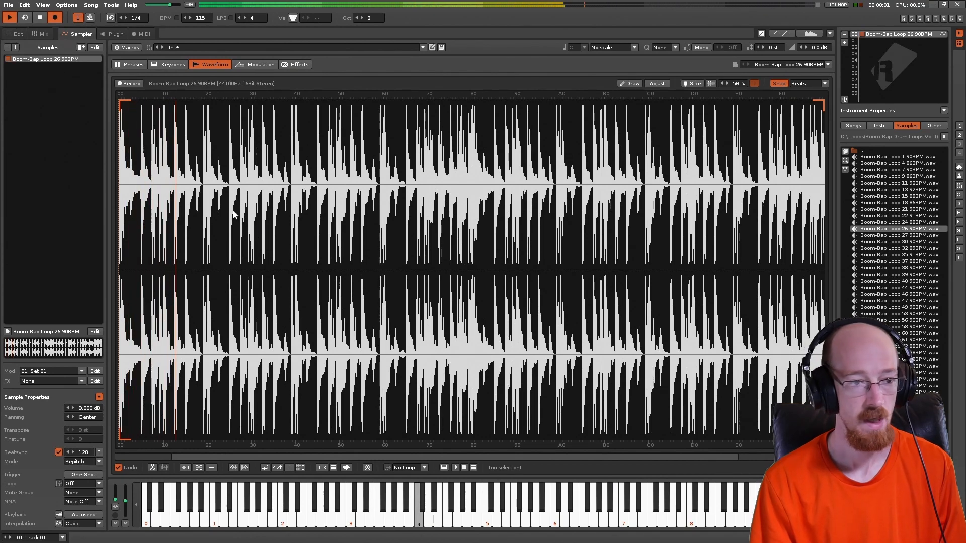
pyautogui.click(17, 35)
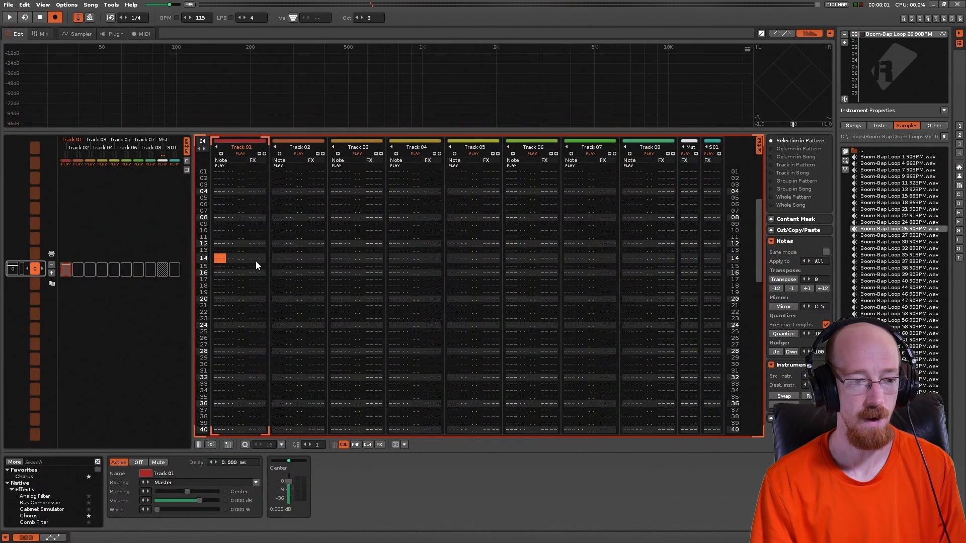
# Step: Turn on Autoseek for the Boom-Bap loop and add pattern 1 to the sequence
pyautogui.scroll(-3)
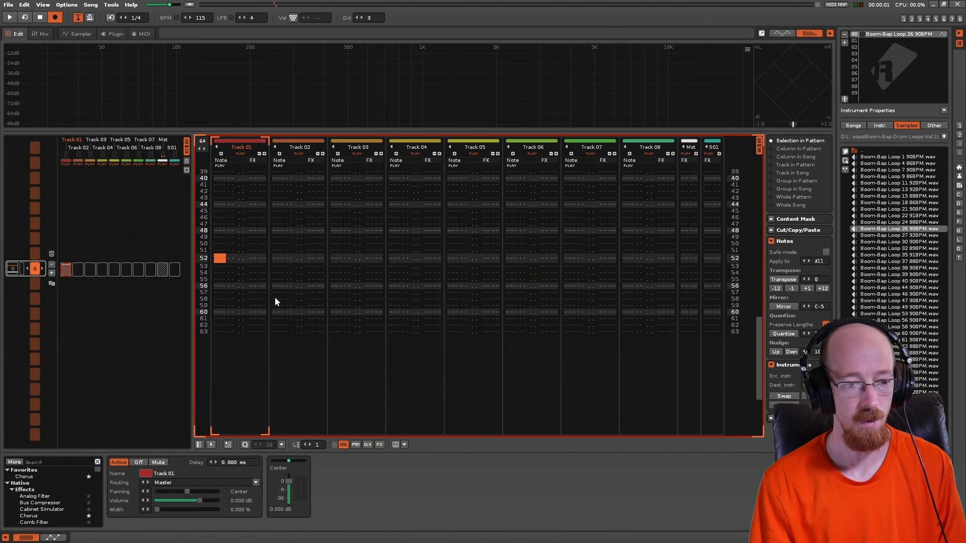
pyautogui.scroll(-3)
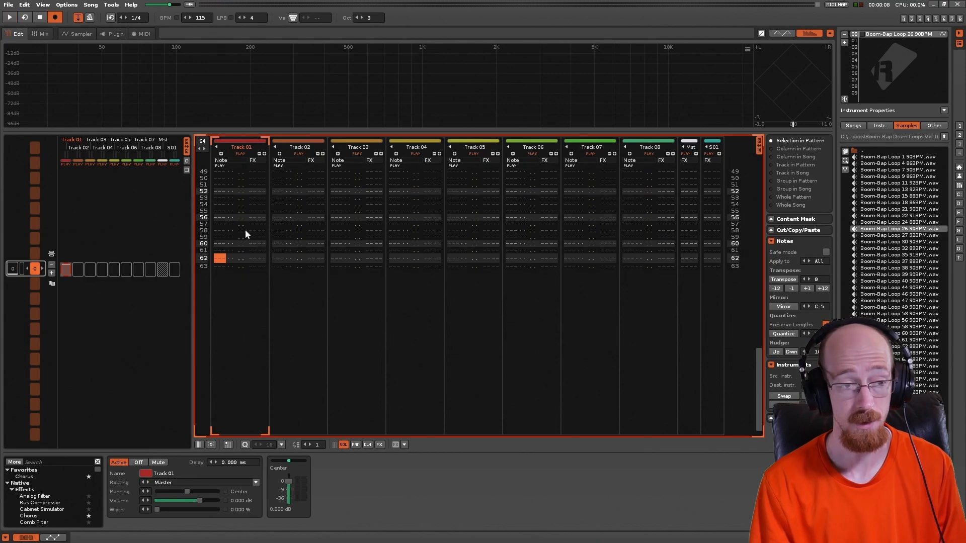
pyautogui.click(72, 34)
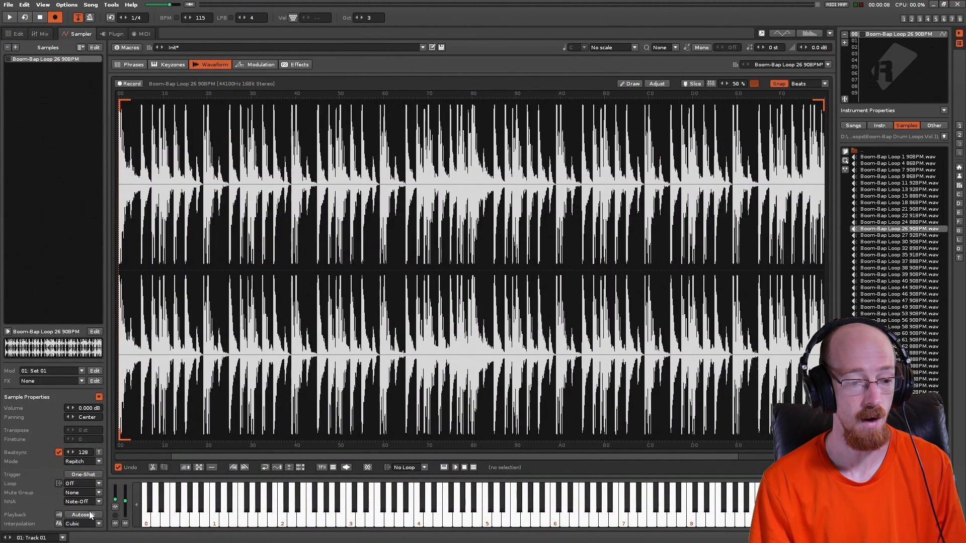
pyautogui.click(17, 34)
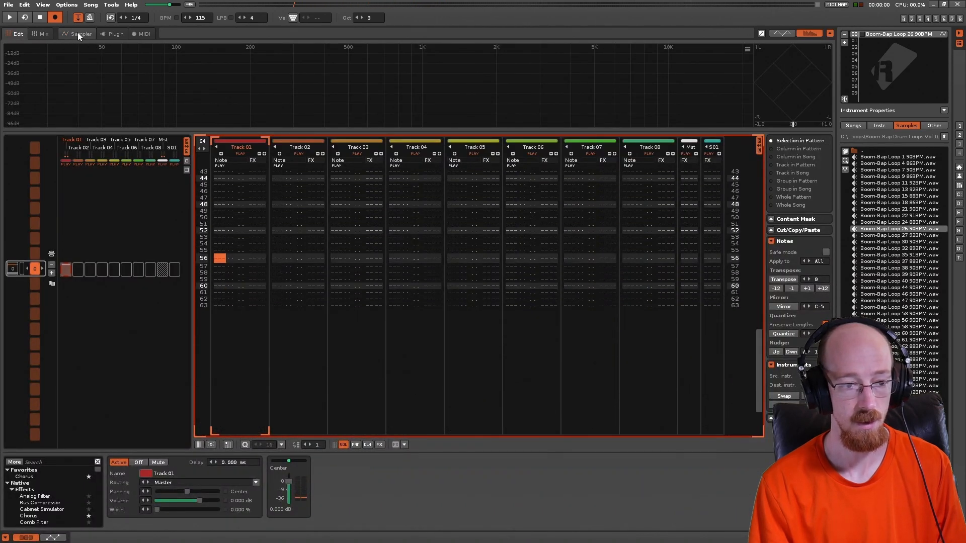
pyautogui.click(81, 34)
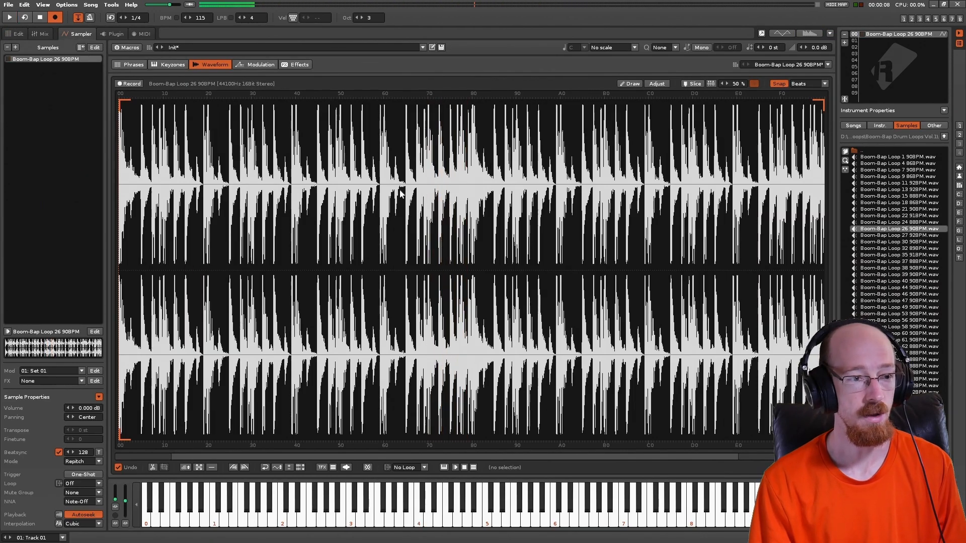
pyautogui.click(12, 34)
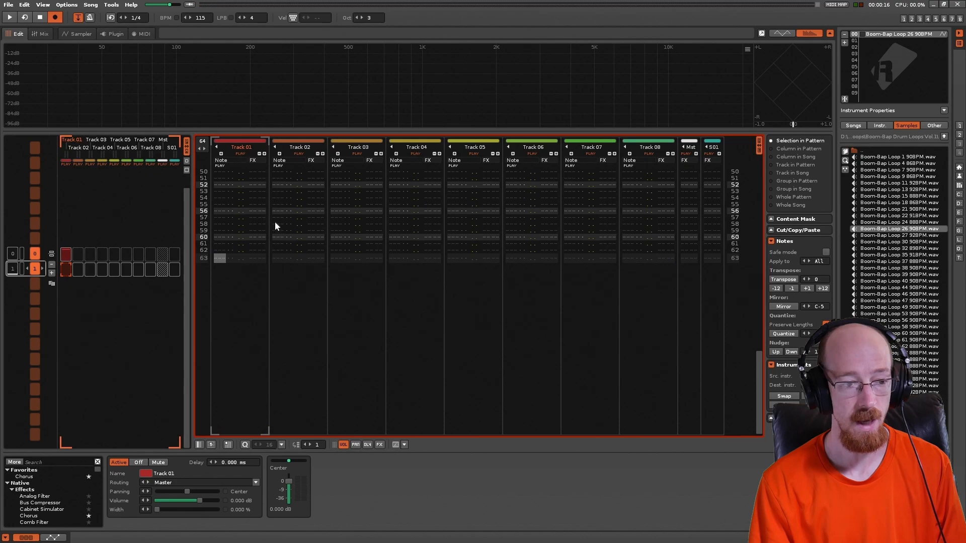
pyautogui.moveTo(316, 241)
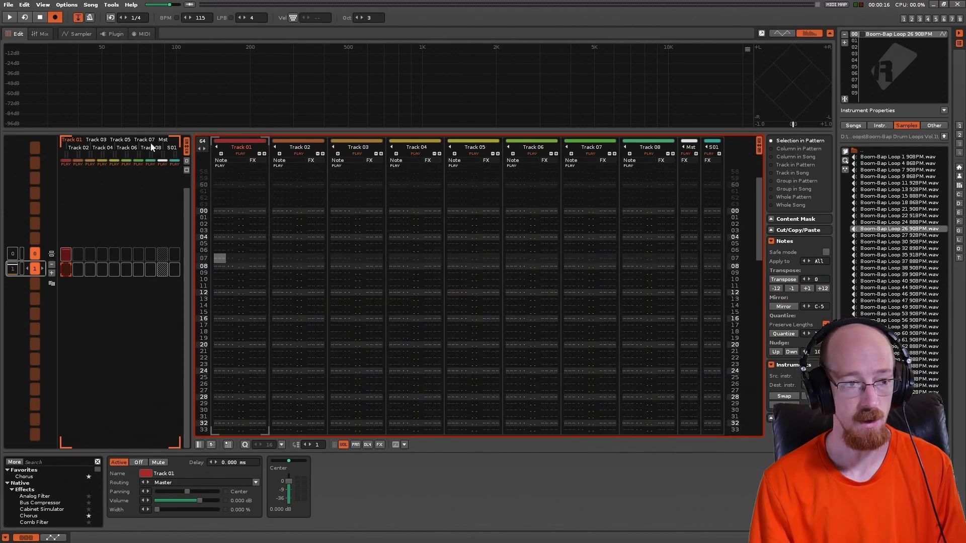
# Step: Check the loop in the Sampler, then play through pattern 1 across the boundary
pyautogui.click(78, 33)
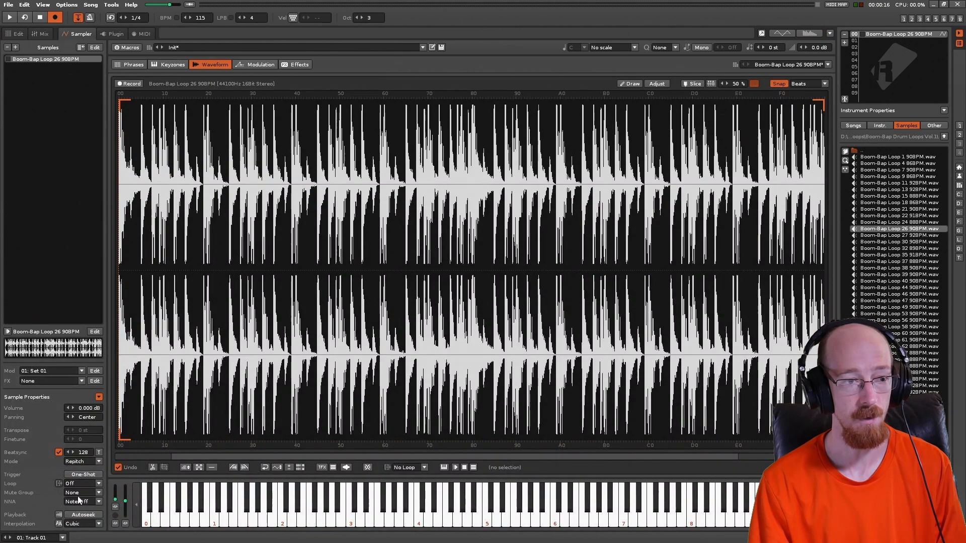
pyautogui.click(16, 34)
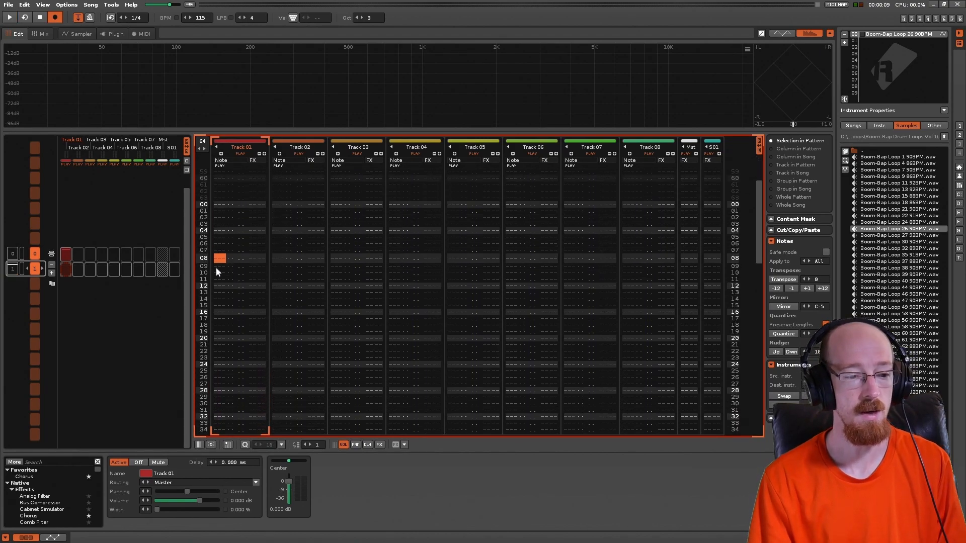
pyautogui.click(77, 35)
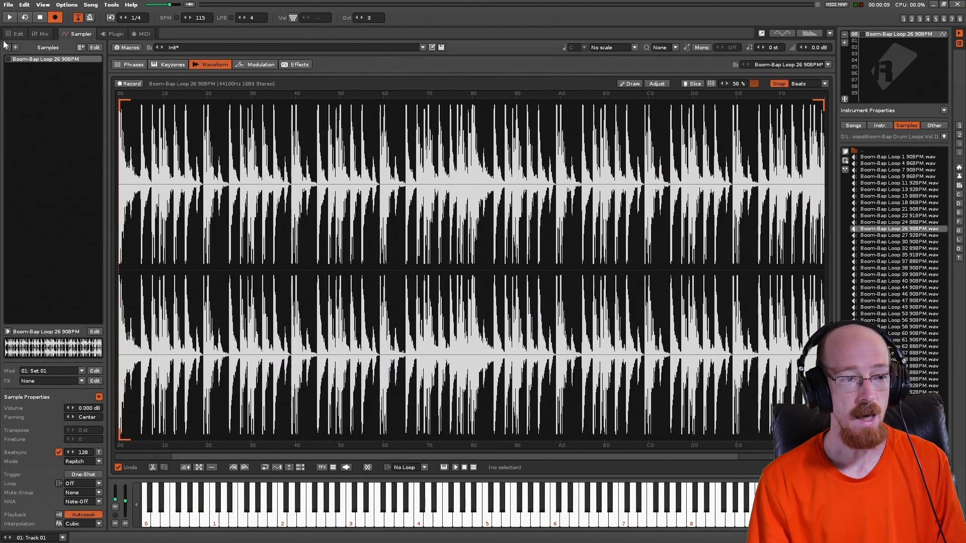
pyautogui.click(17, 35)
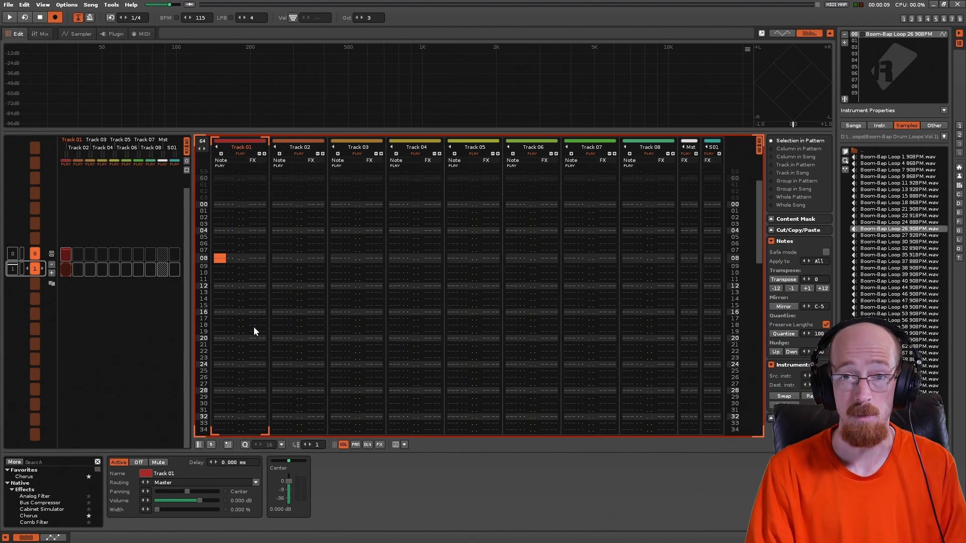
pyautogui.click(7, 18)
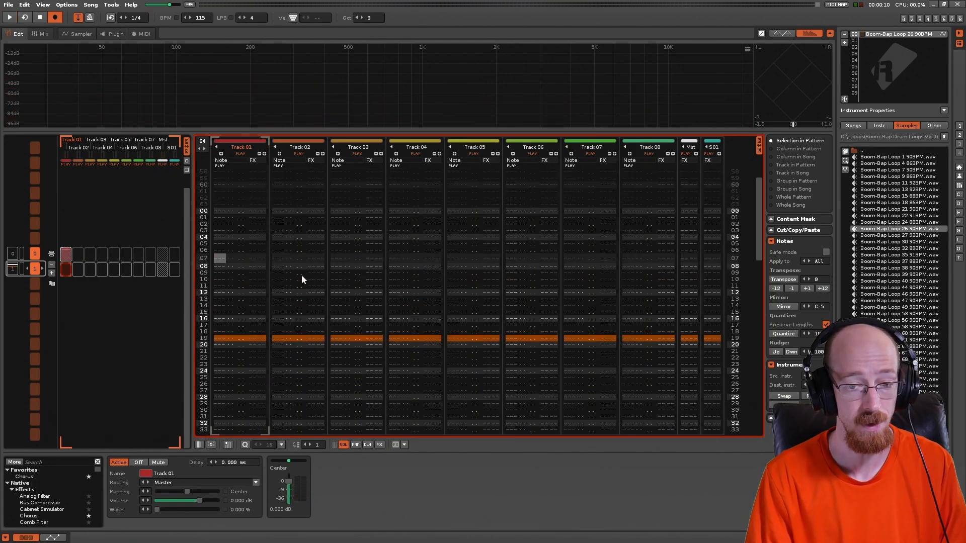
pyautogui.moveTo(459, 292)
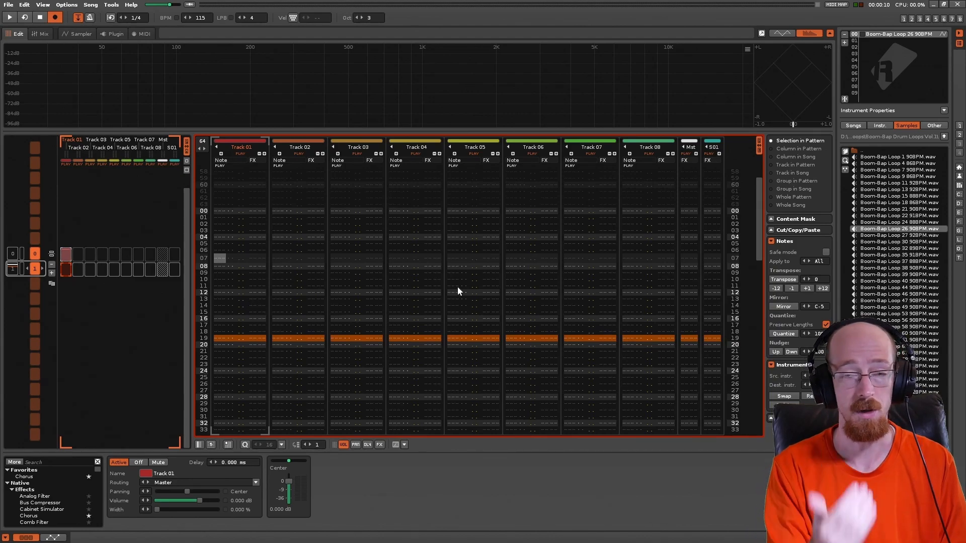